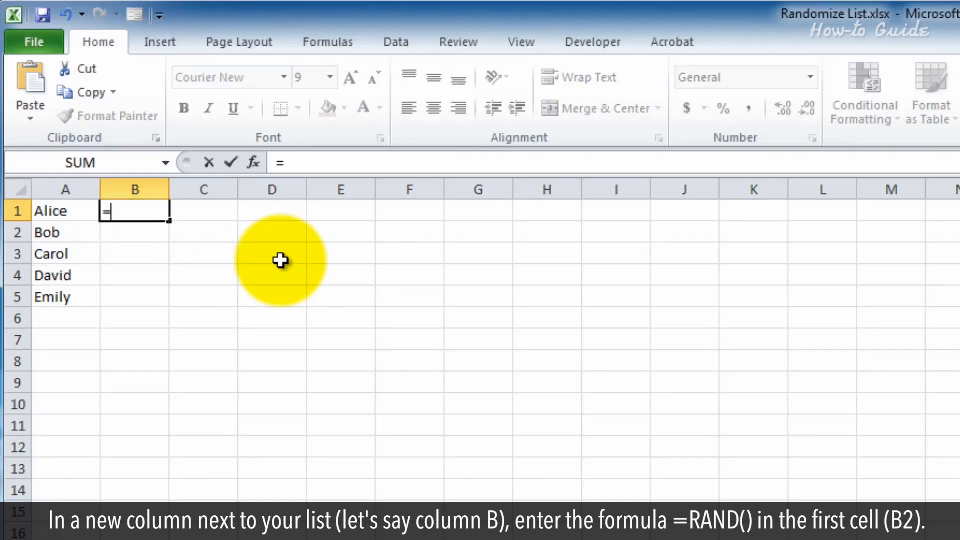
# Enter =RAND() in B1 so a random decimal appears beside Alice.
pyautogui.write('R')
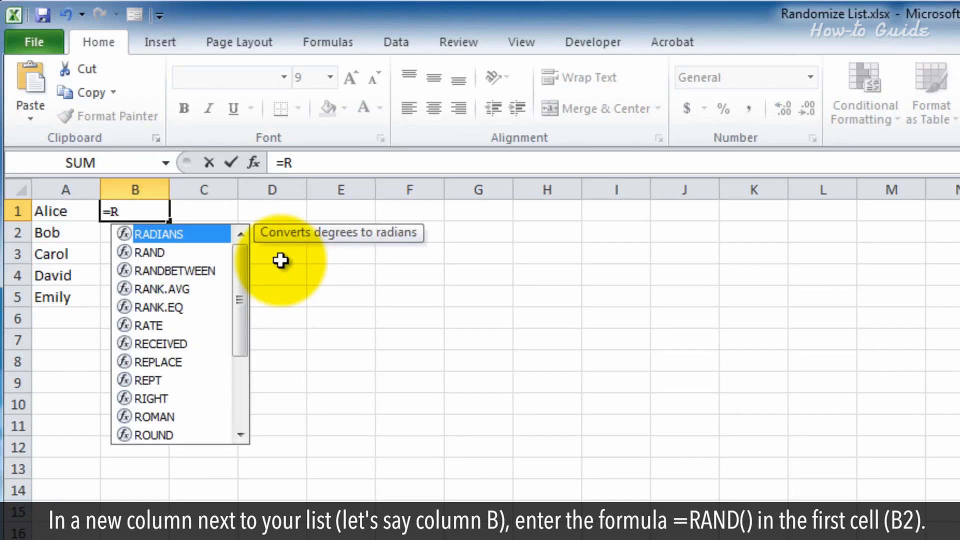
pyautogui.write('AND')
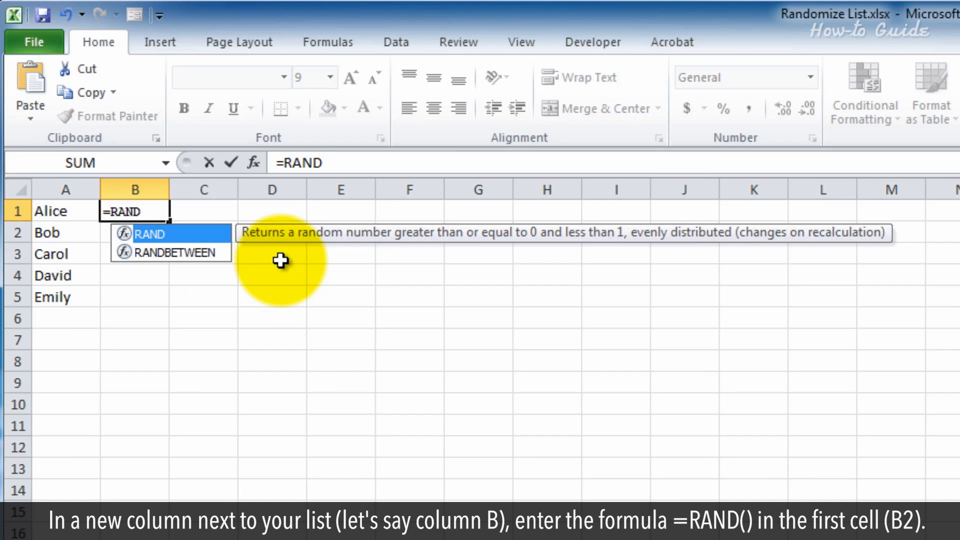
pyautogui.write('()')
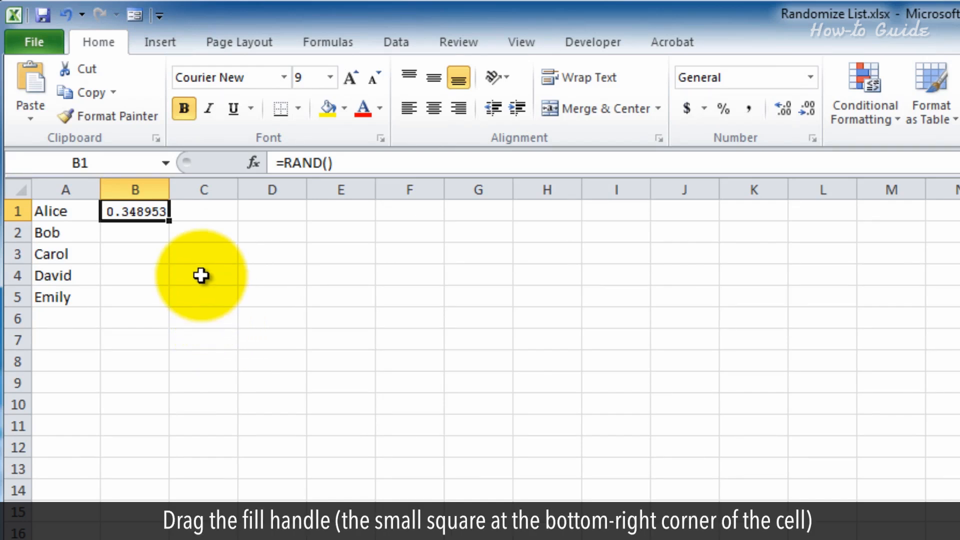
pyautogui.moveTo(170, 225)
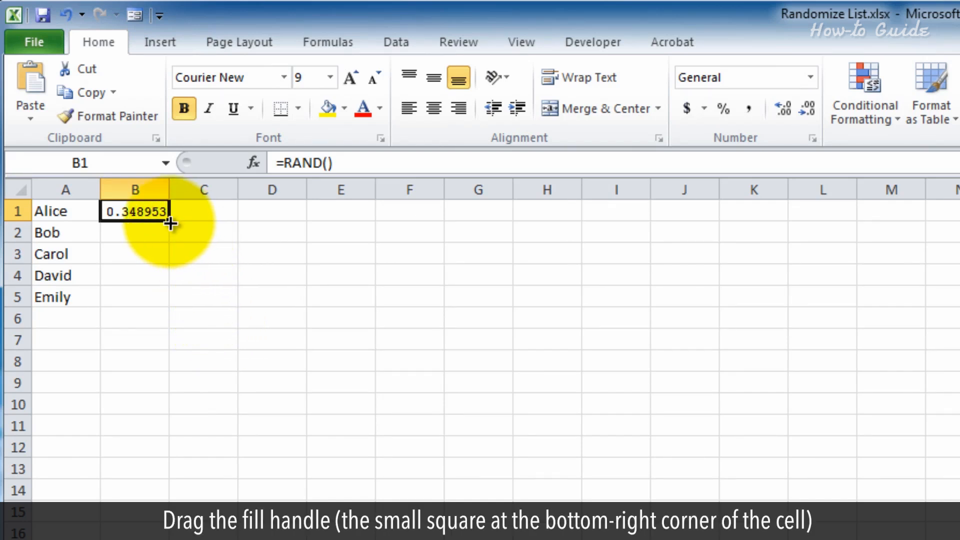
# Fill the RAND formula from B1 down through B5, one random number per name.
pyautogui.moveTo(168, 223); pyautogui.dragTo(168, 304)
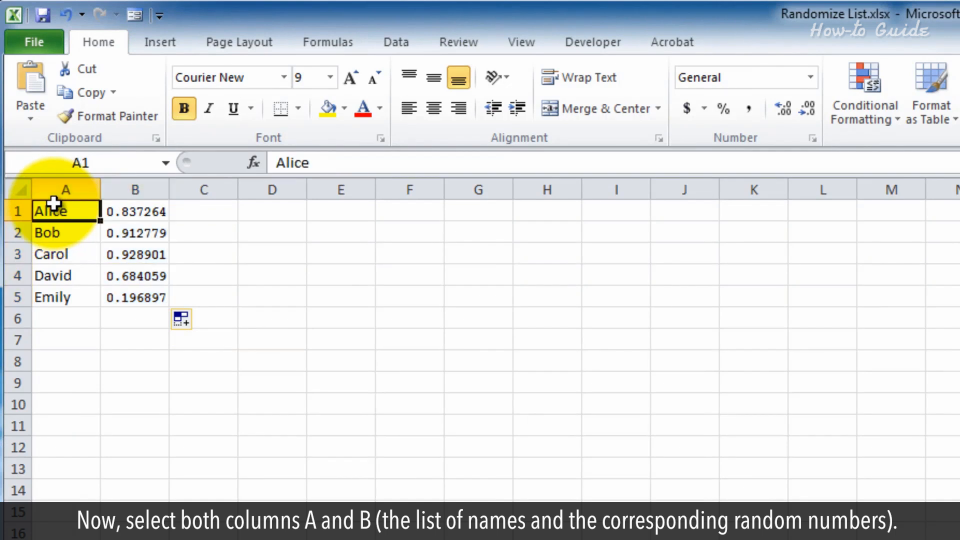
# Select A1:B5 and bring up the Sort dialog from the Data tab.
pyautogui.moveTo(54, 212); pyautogui.dragTo(135, 297)
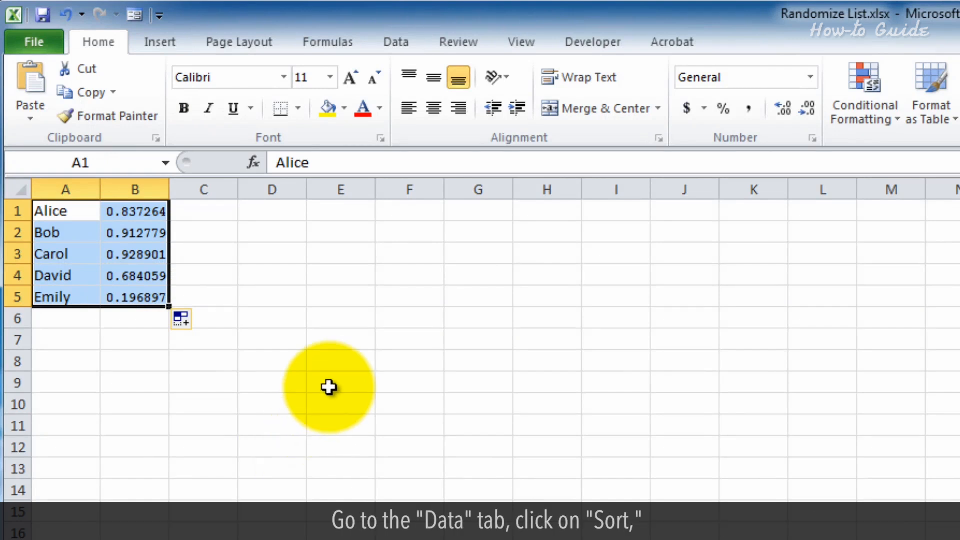
pyautogui.click(396, 42)
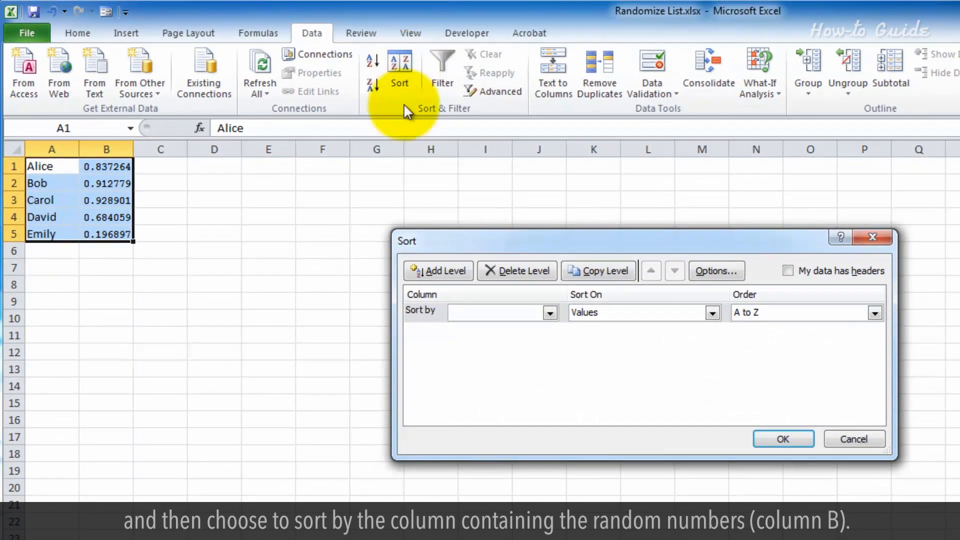
# Sort A1:B5 on Column B smallest to largest, shuffling the names to Emily, David, Alice, Bob, Carol.
pyautogui.click(549, 312)
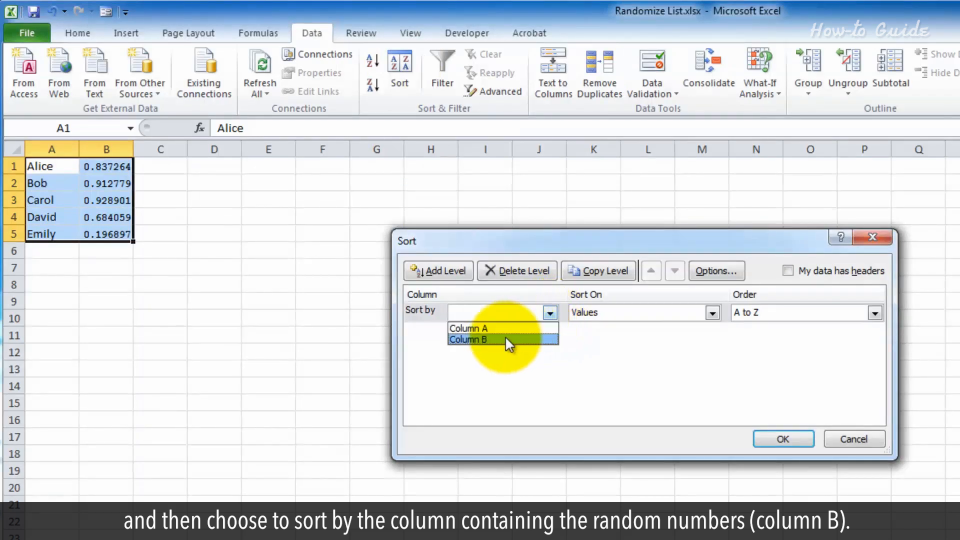
pyautogui.click(468, 339)
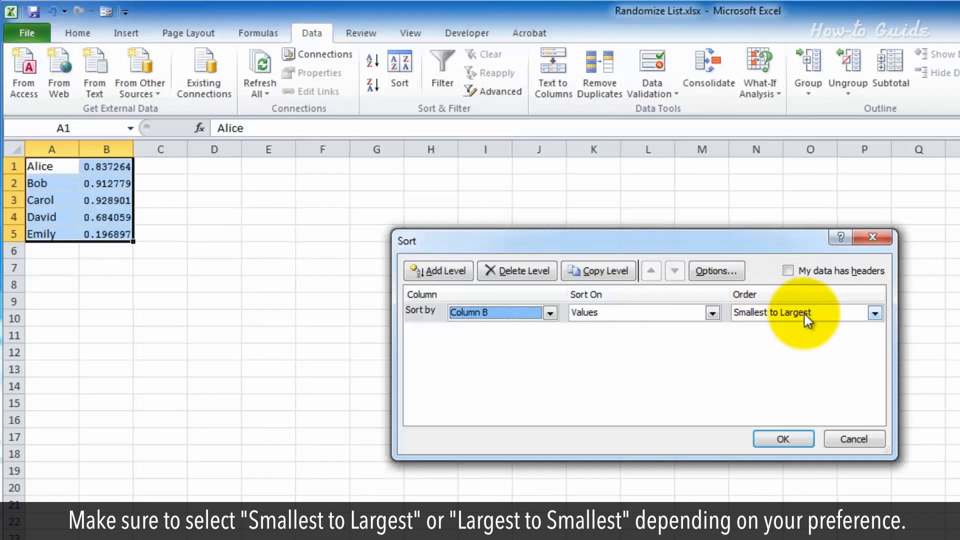
pyautogui.click(805, 312)
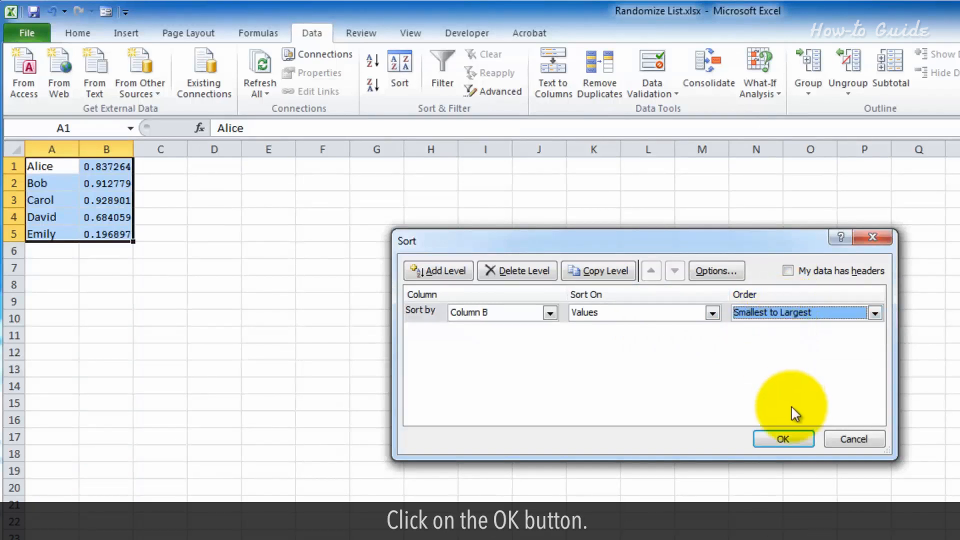
pyautogui.click(783, 439)
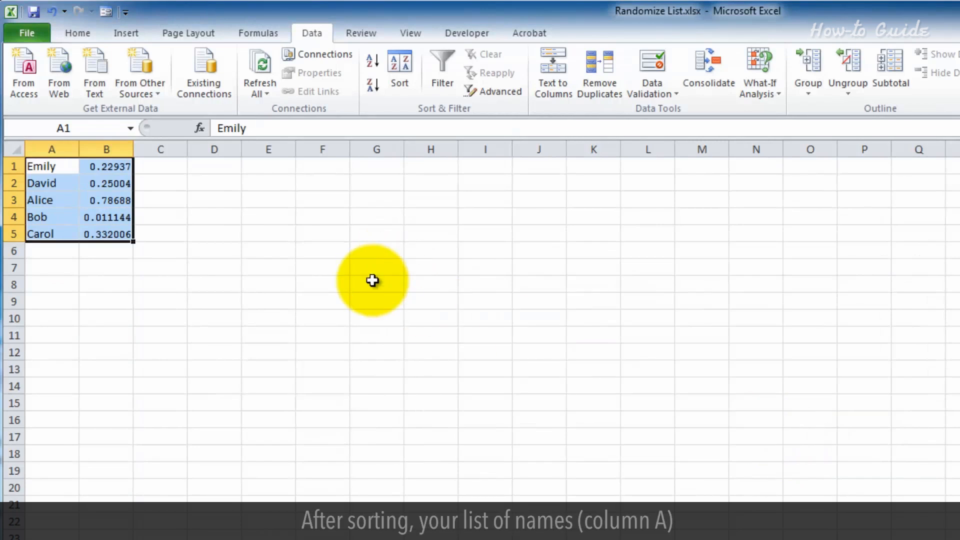
pyautogui.moveTo(220, 271)
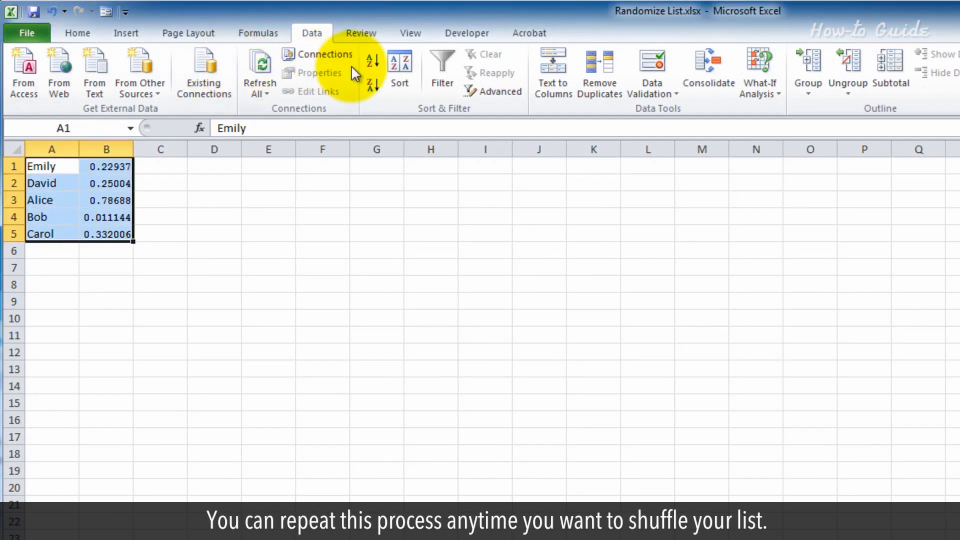
# Re-sort on column B largest to smallest, reshuffling to Alice, Carol, David, Emily, Bob, then deselect.
pyautogui.click(400, 69)
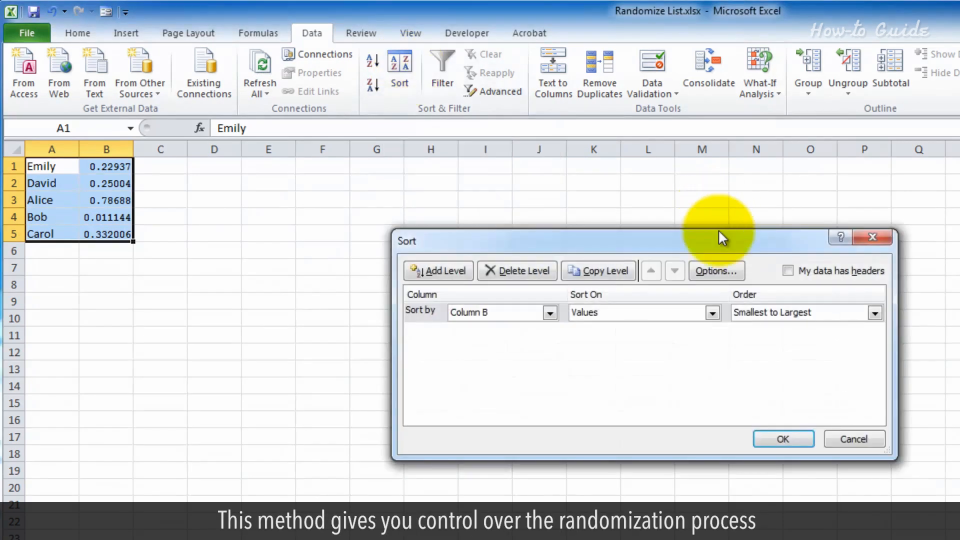
pyautogui.click(805, 312)
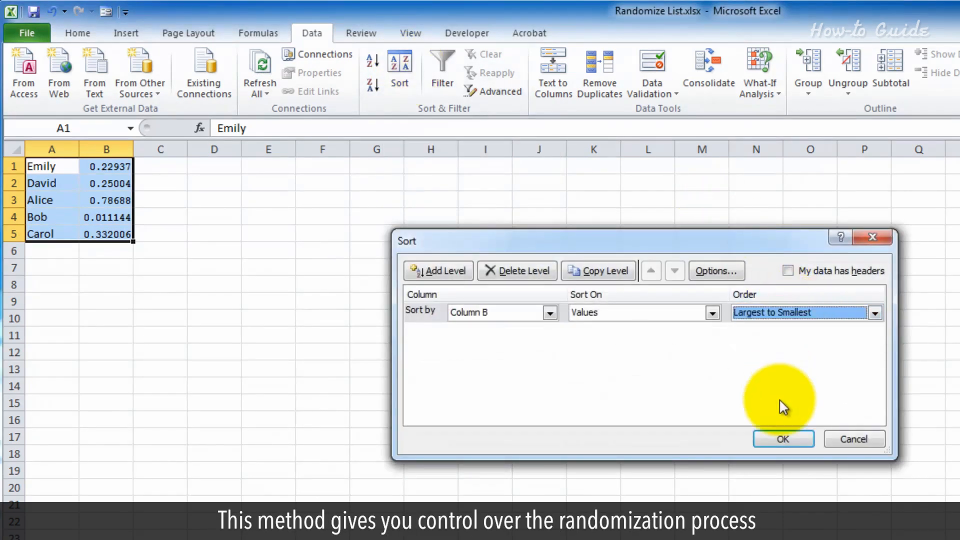
pyautogui.click(783, 440)
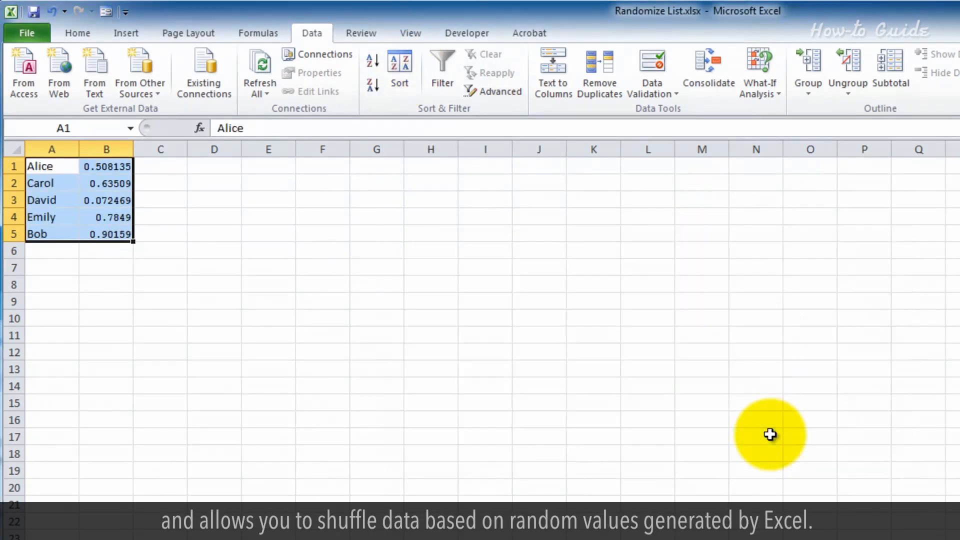
pyautogui.moveTo(433, 290)
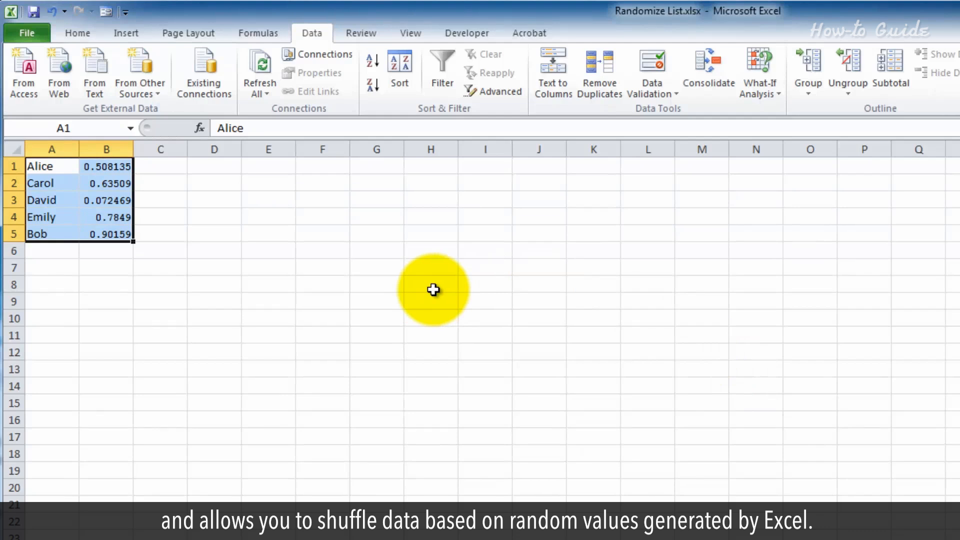
pyautogui.click(430, 284)
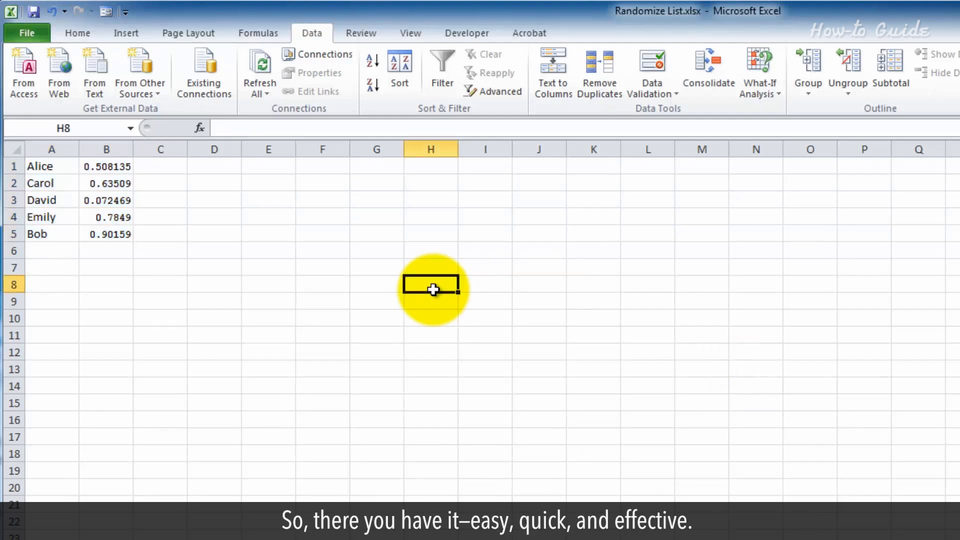